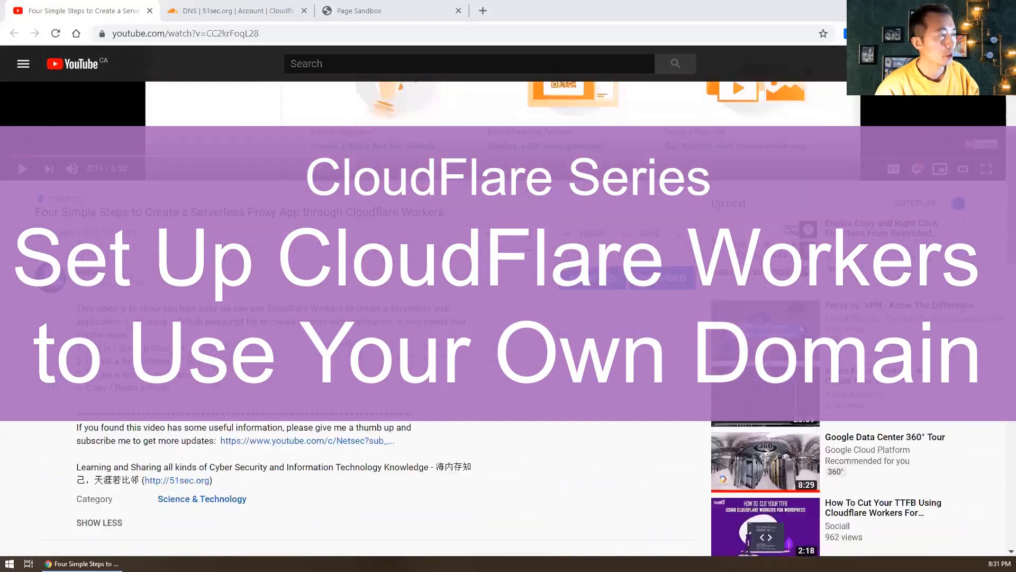
Step: Check the proxy site running on workers.dev, then return to the Cloudflare account's site list
scroll("down", 3)
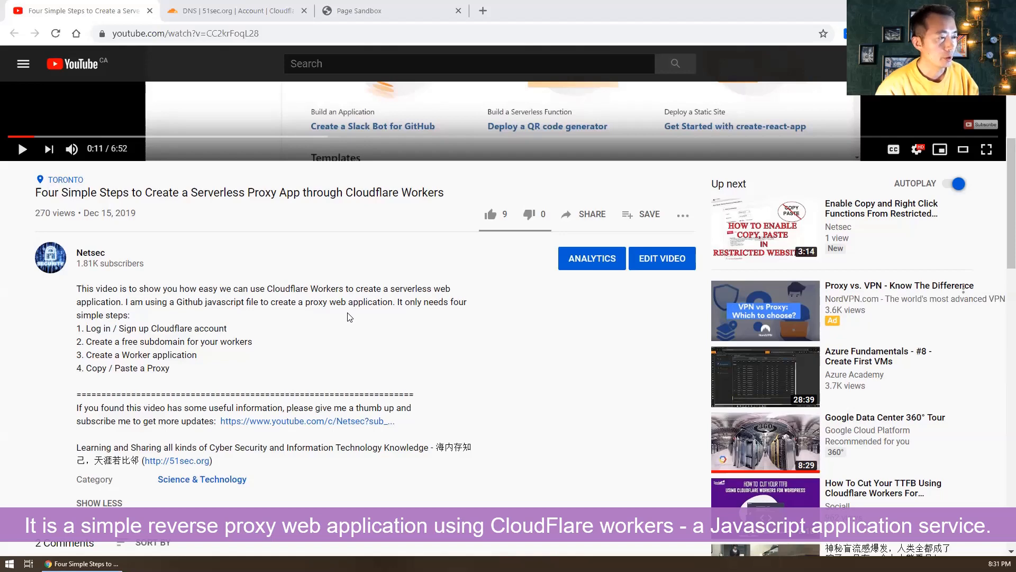
mouse_move(141, 328)
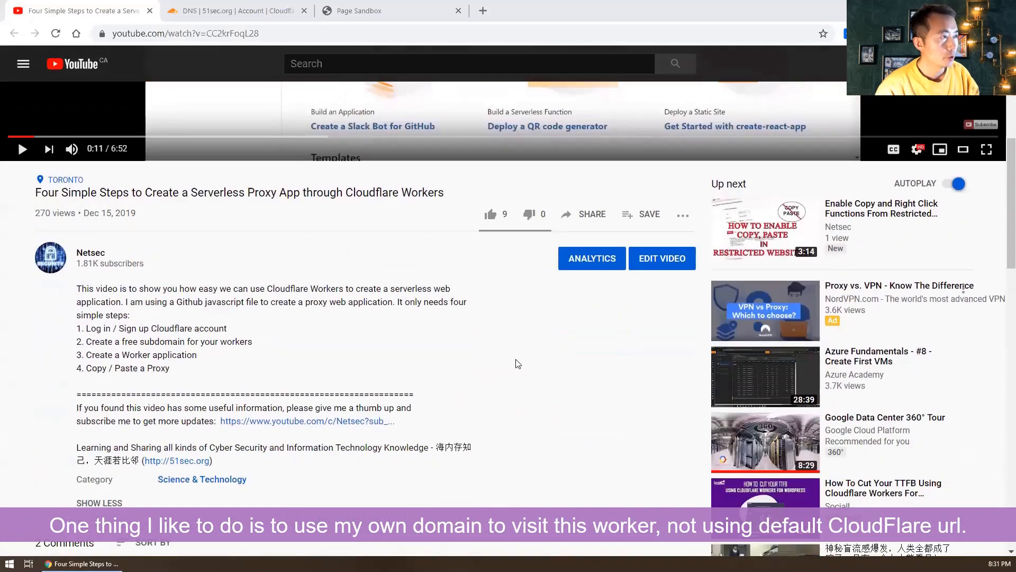
left_click(233, 11)
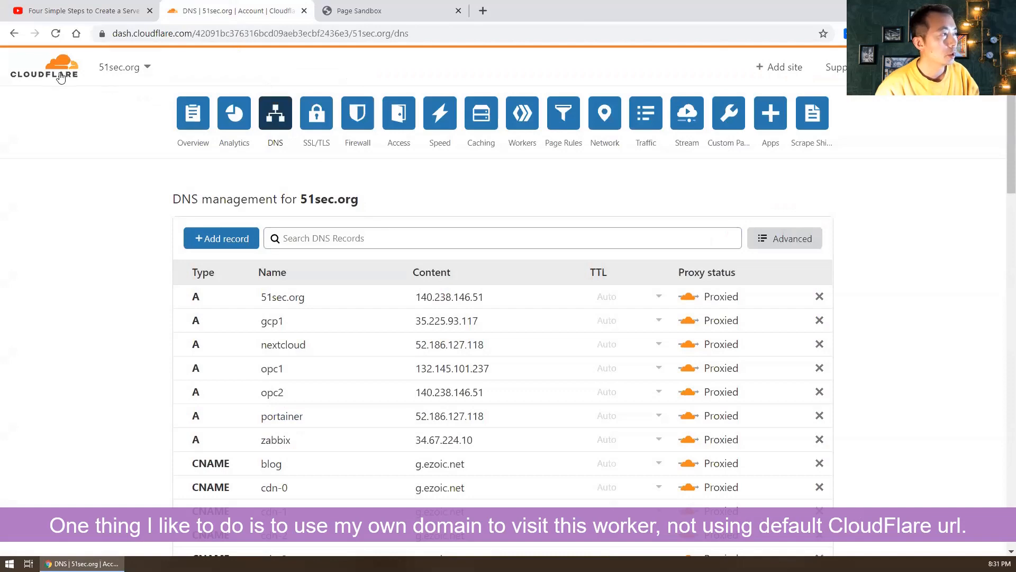
left_click(387, 10)
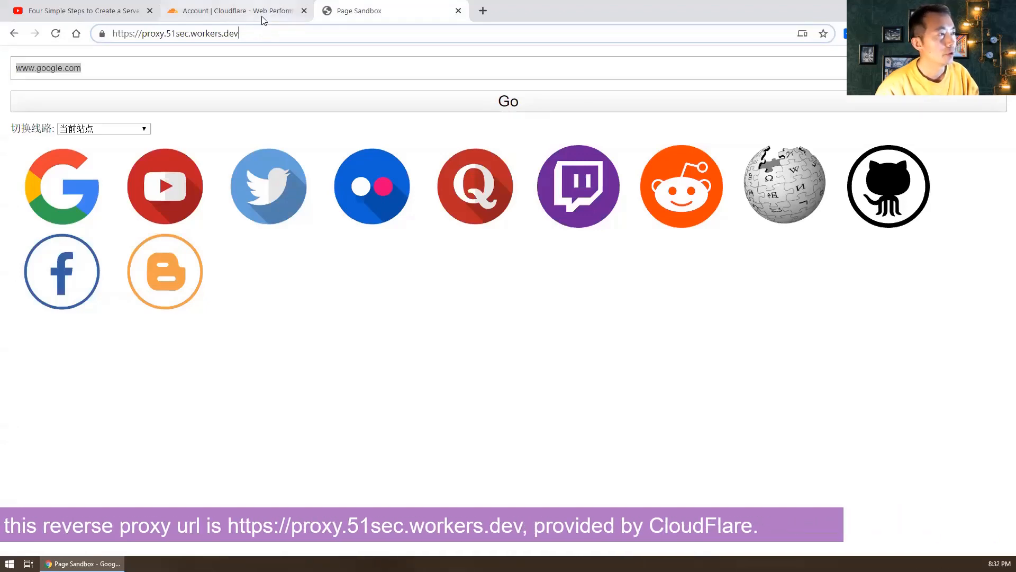
left_click(229, 11)
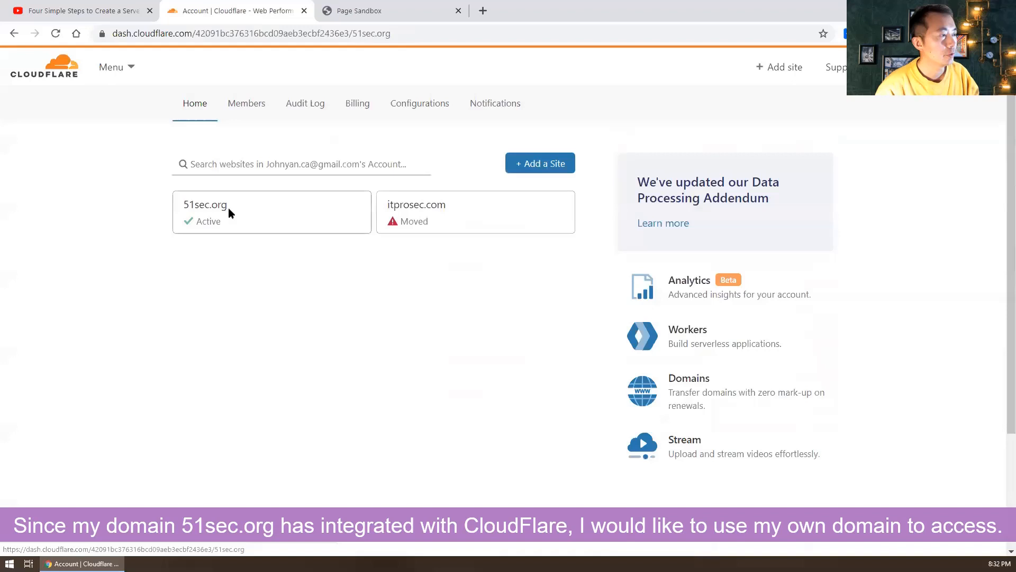
Step: Bring up the DNS records list for the 51sec.org site
left_click(205, 204)
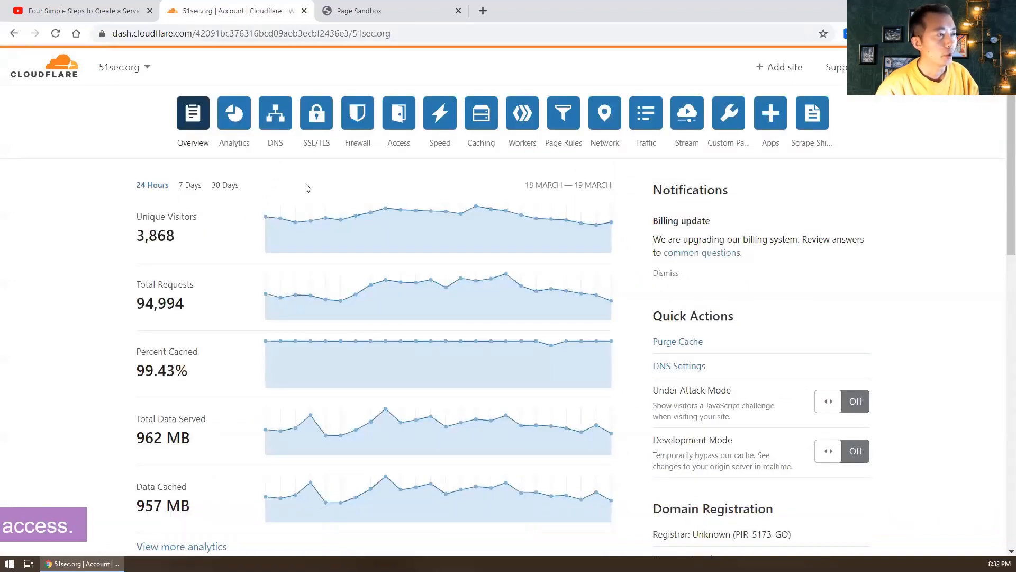
left_click(275, 112)
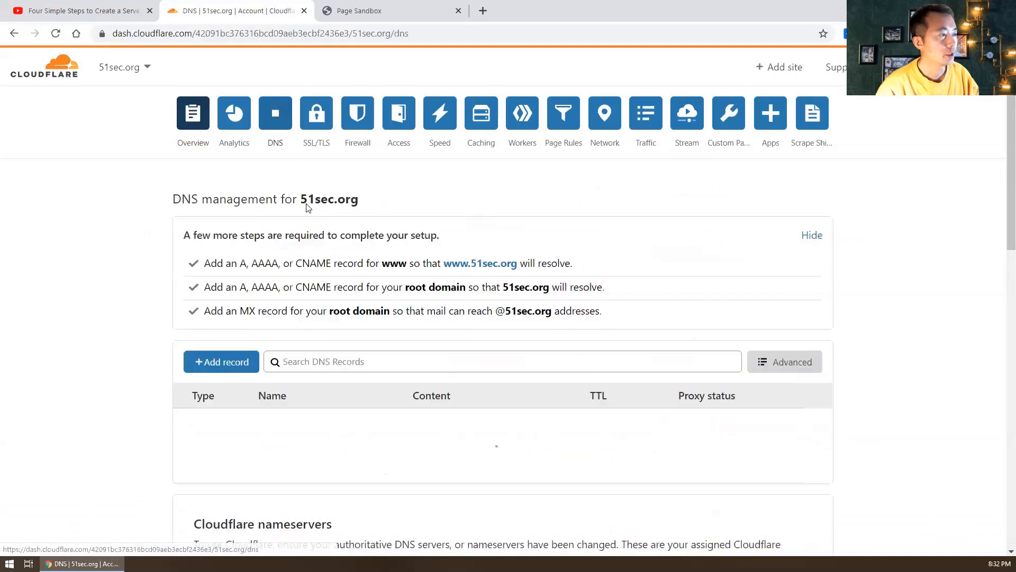
scroll("down", 3)
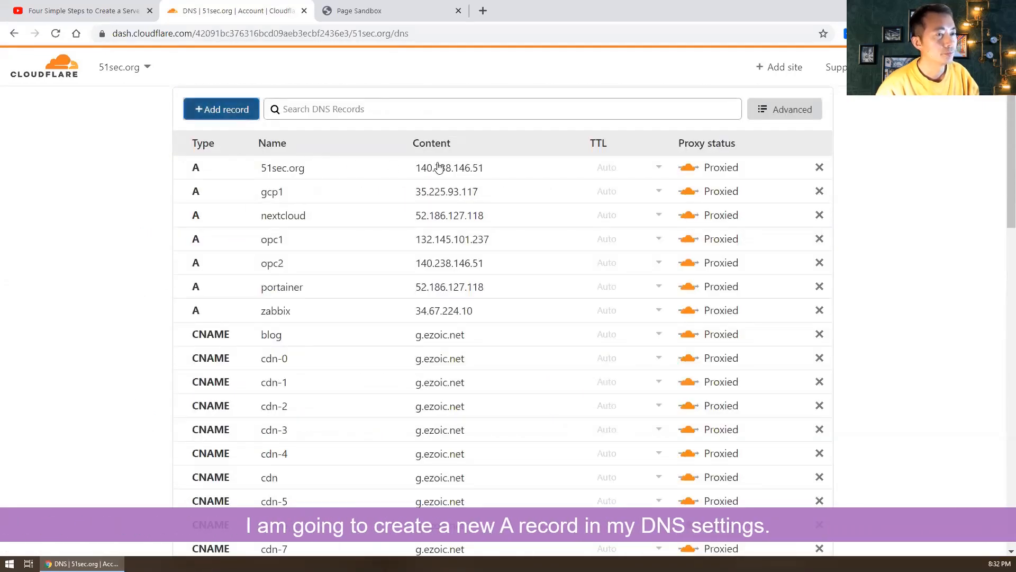
Step: Add a proxied A record proxy1 pointing to 140.238.146.51, then return to the account home
type("proxy")
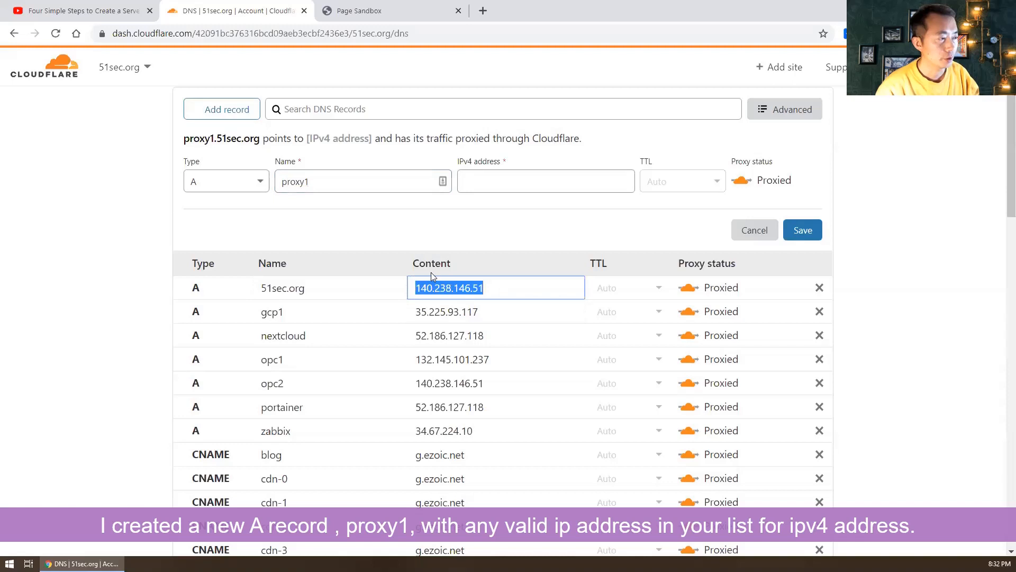
type("140.238.146.51")
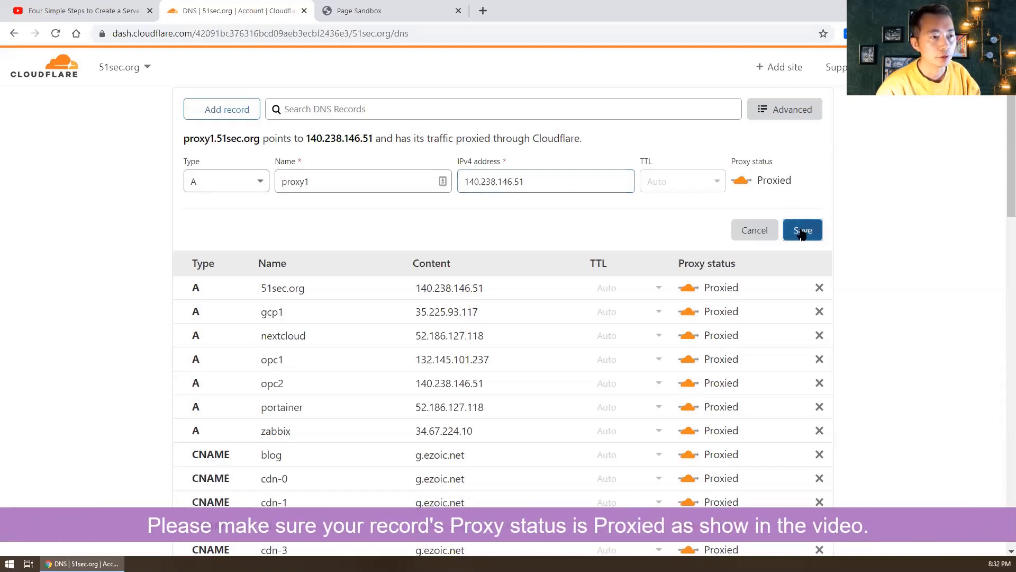
left_click(803, 229)
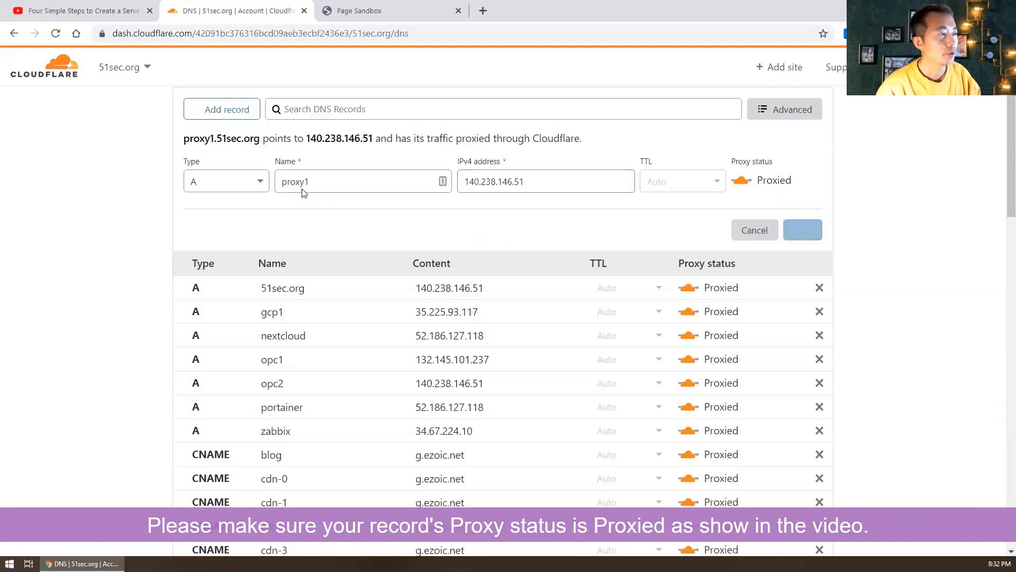
left_click(802, 229)
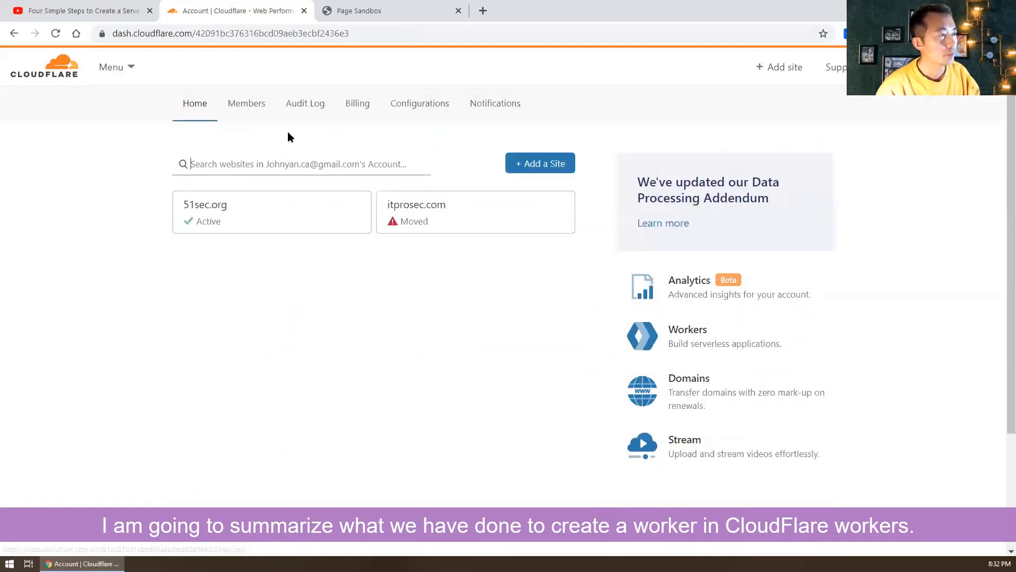
mouse_move(691, 341)
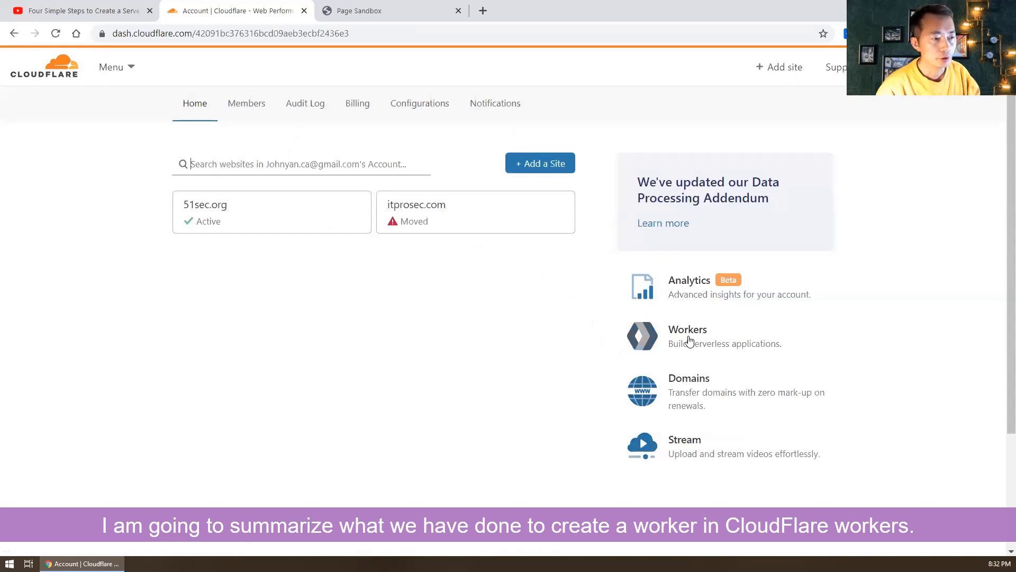
mouse_move(572, 280)
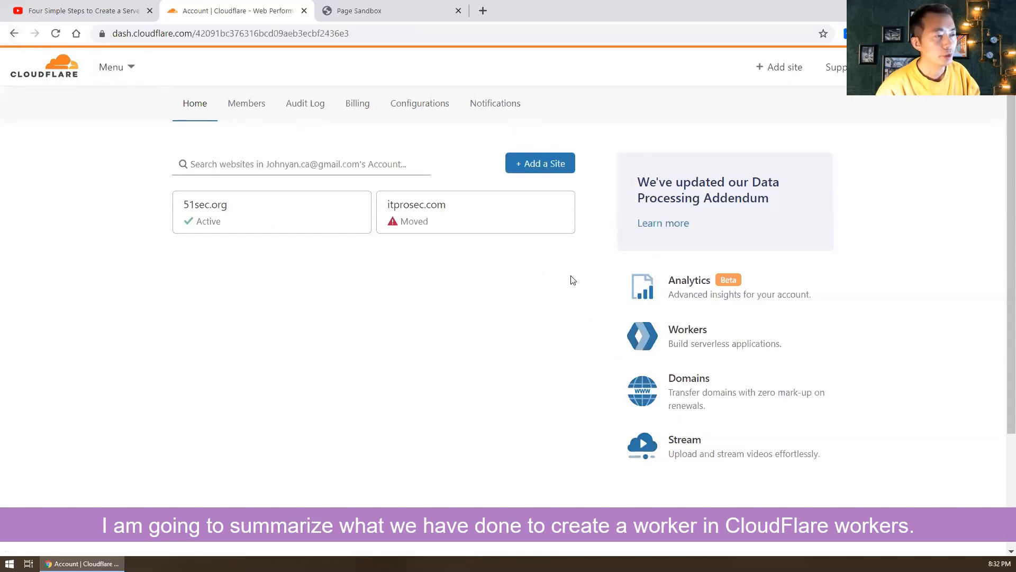
Step: Create a new Worker and select all of its default hello-world script in the editor
left_click(688, 328)
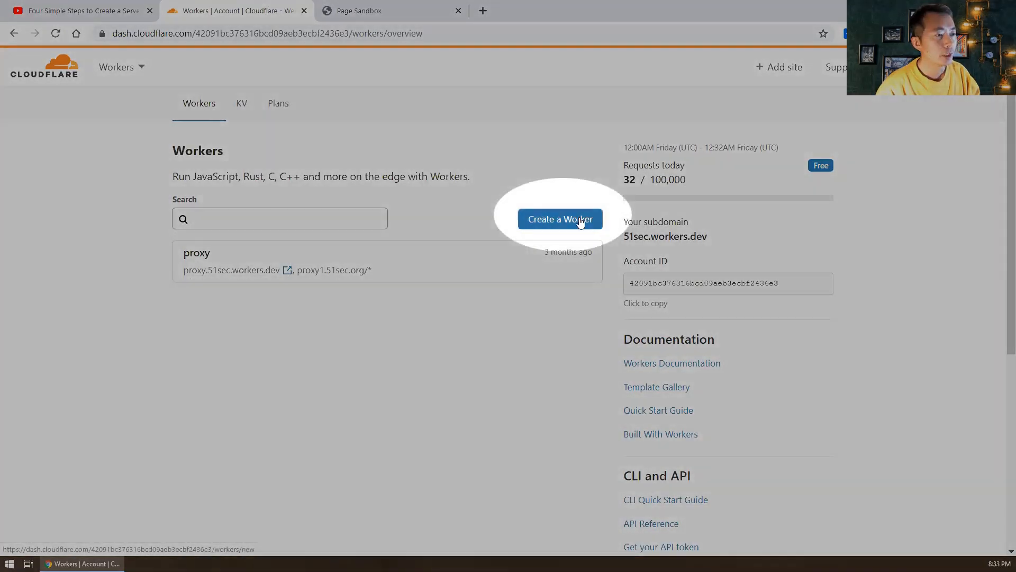
left_click(559, 218)
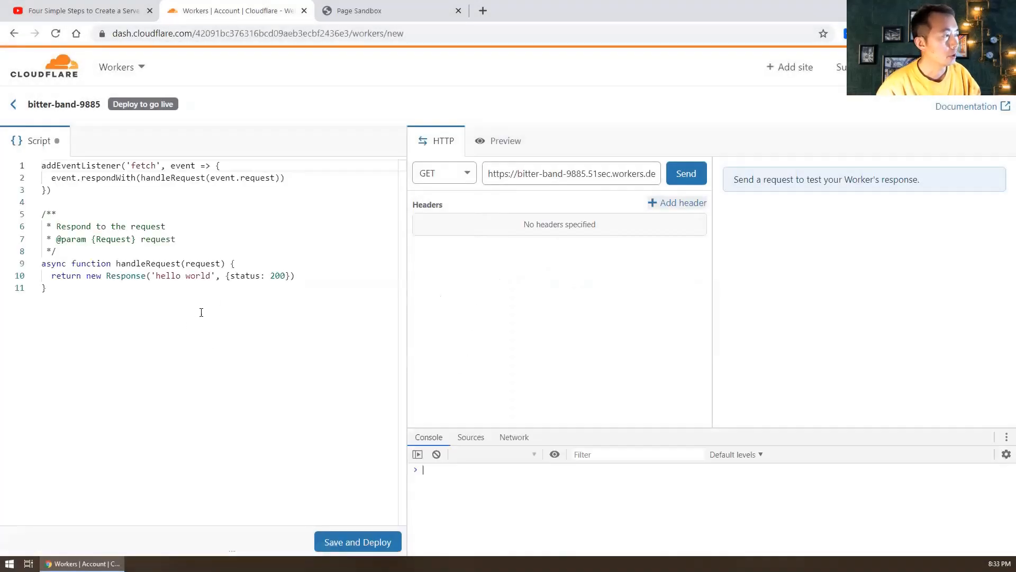
left_click_drag(42, 201, 45, 288)
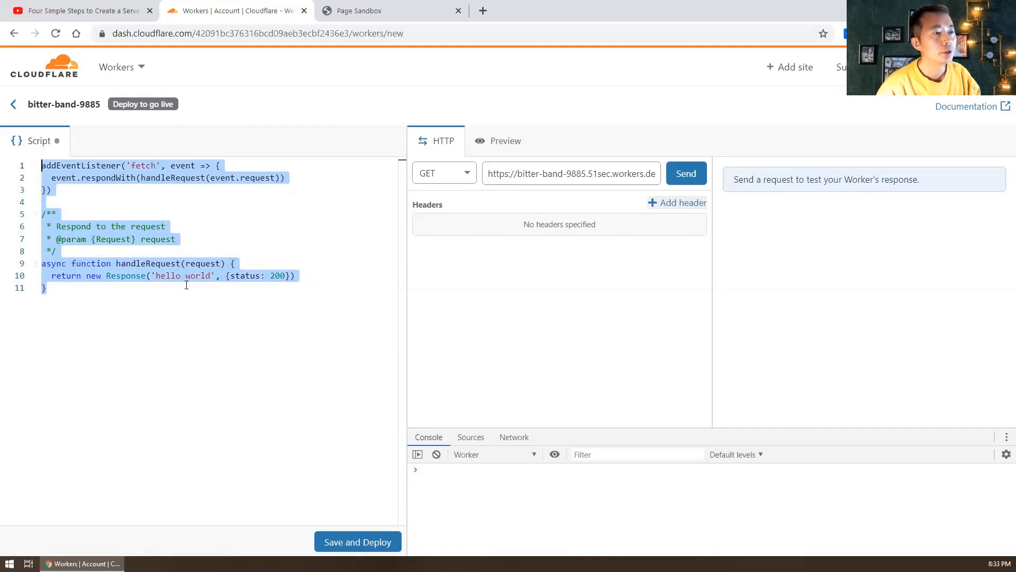
mouse_move(190, 295)
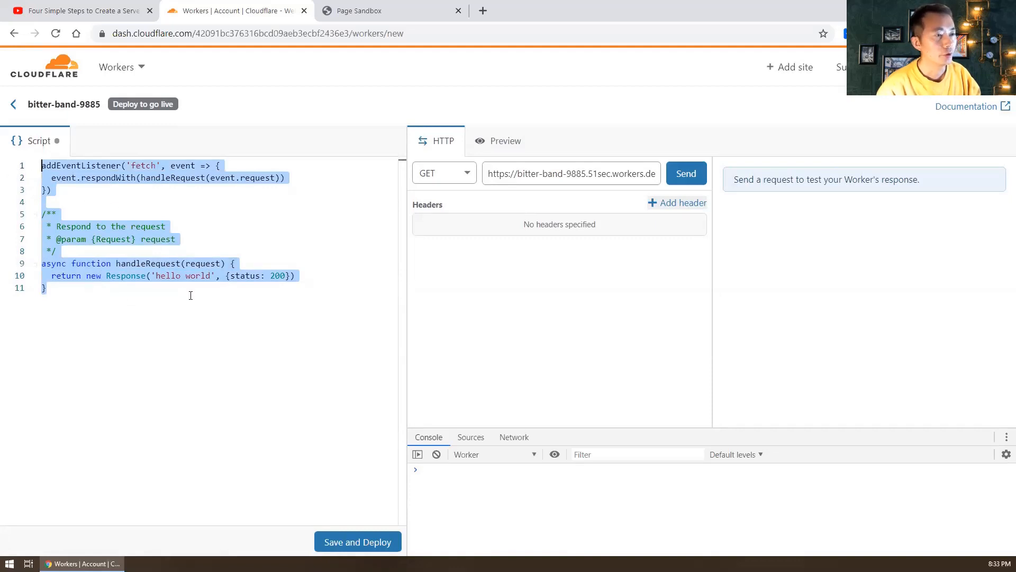
mouse_move(212, 290)
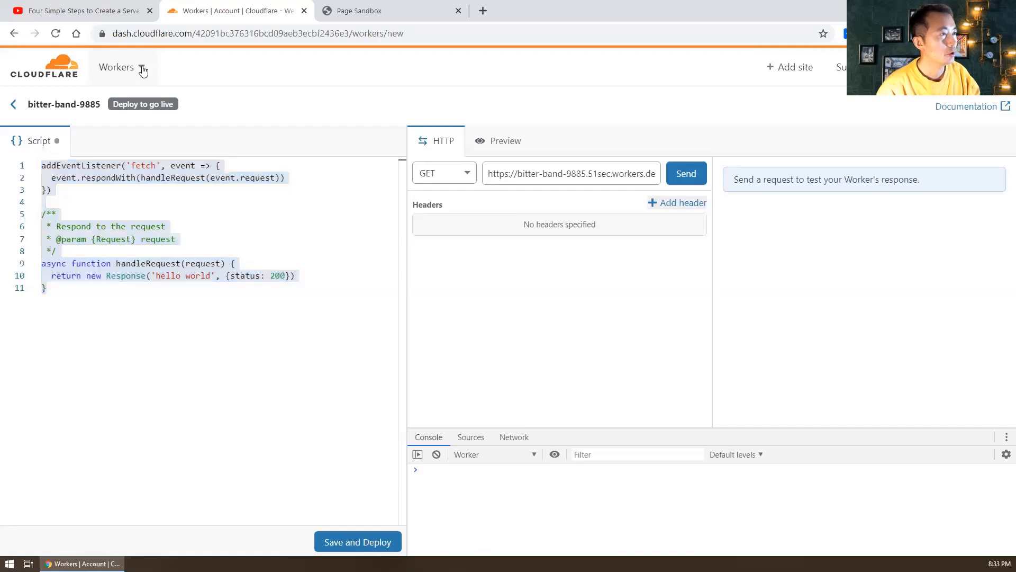
Step: Leave the worker editor for the 51sec.org site and go to its DNS management page
left_click(121, 66)
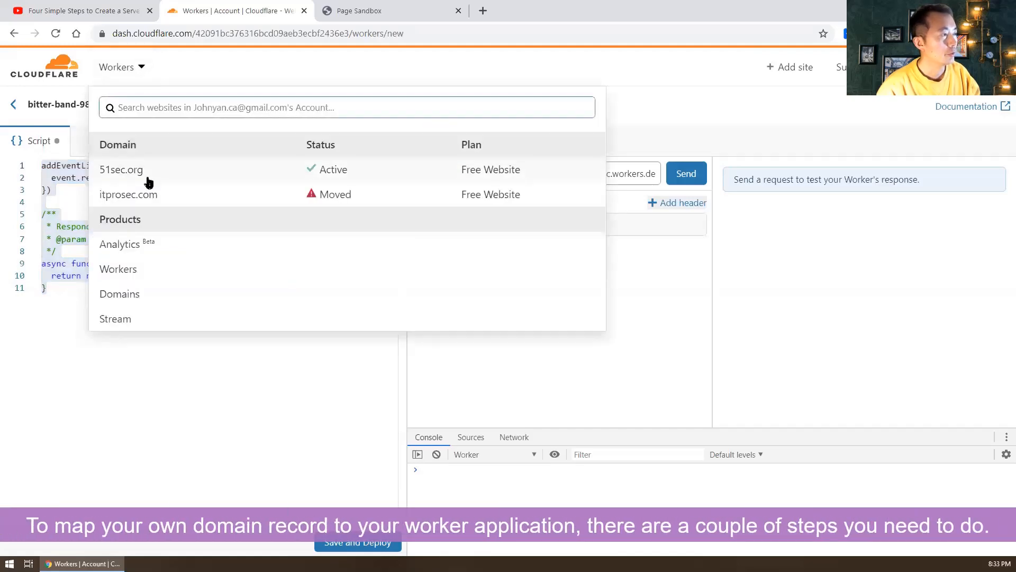
left_click(121, 169)
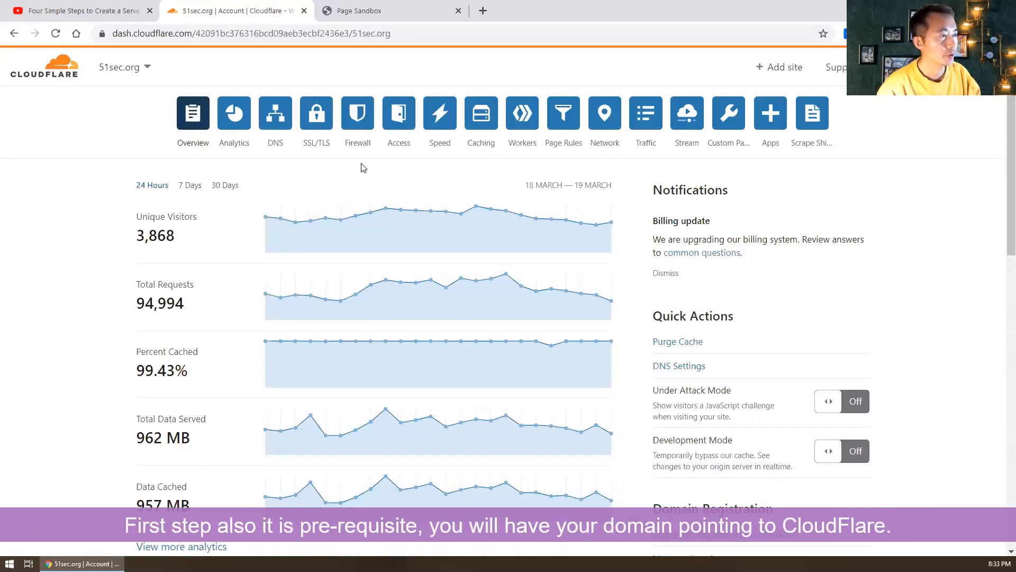
mouse_move(305, 182)
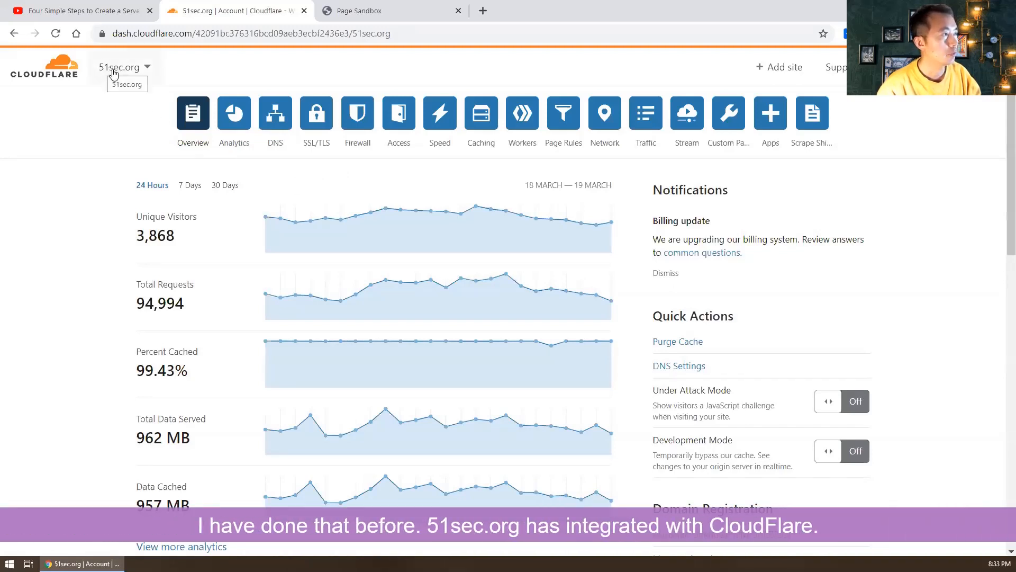
mouse_move(263, 184)
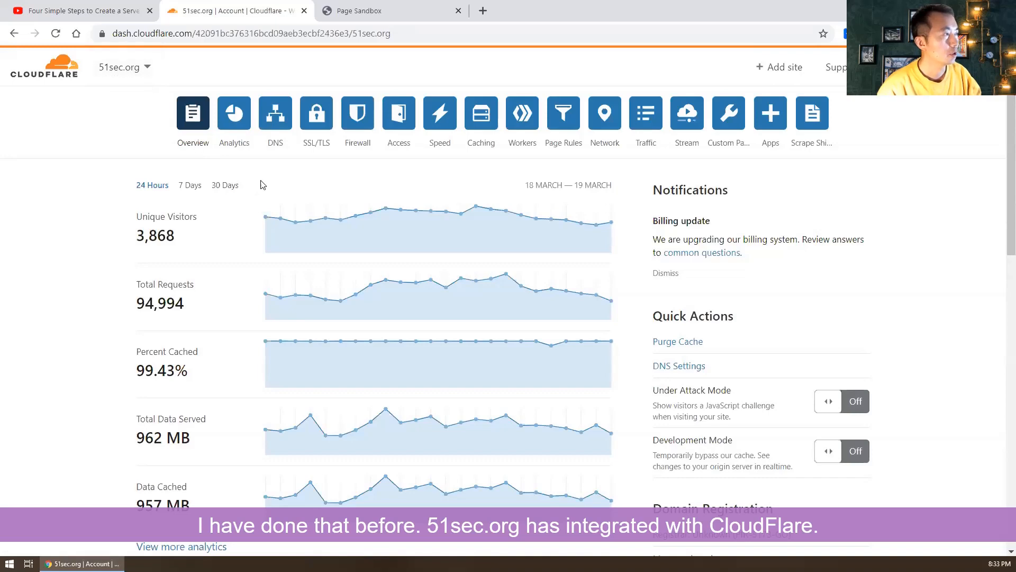
mouse_move(367, 158)
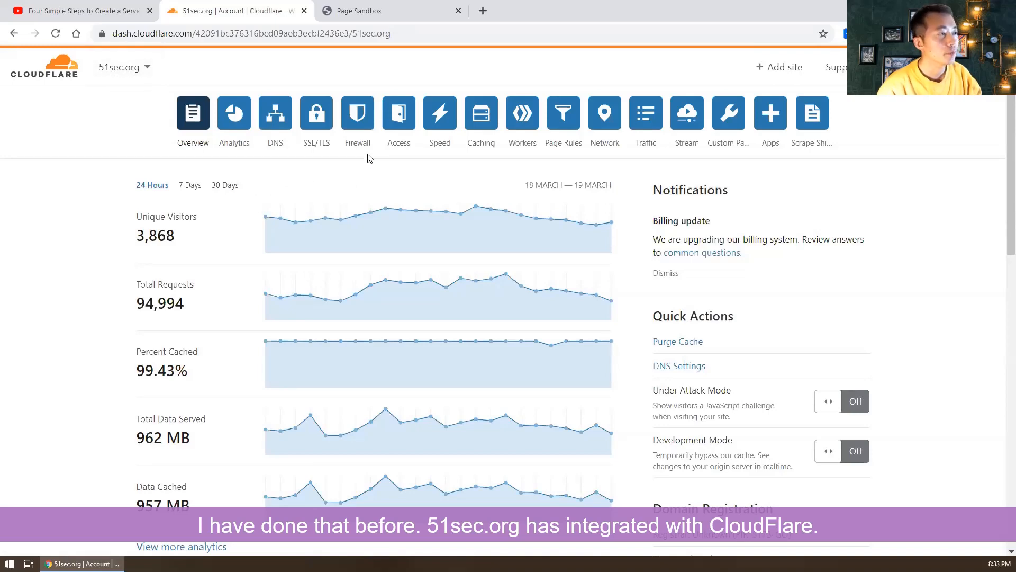
left_click(275, 112)
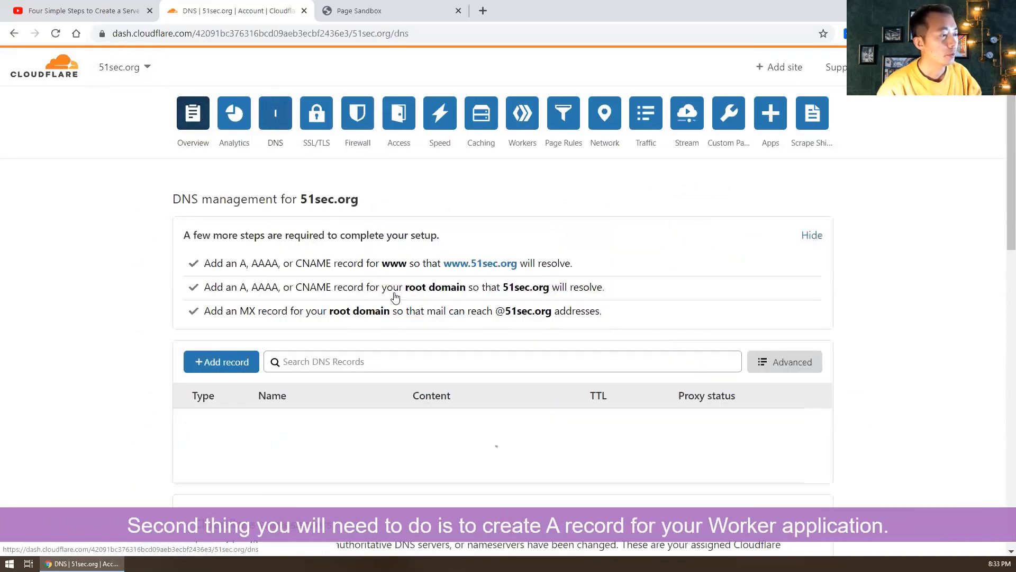
Step: Review the 51sec.org DNS records including the proxied proxy1 A record to 140.238.146.51
scroll("down", 3)
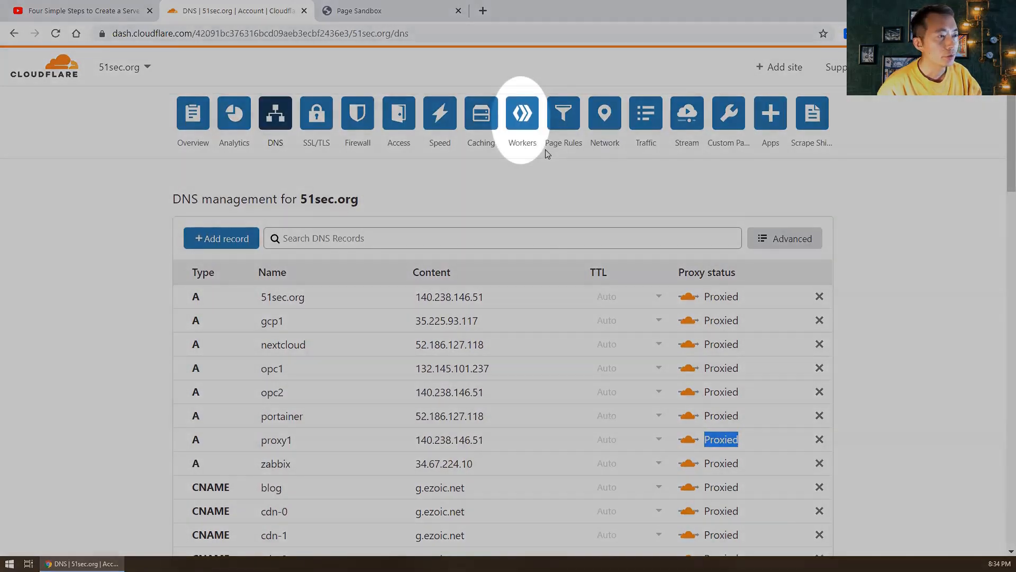
Step: Go to 51sec.org's Workers section and start adding a new route
left_click(522, 112)
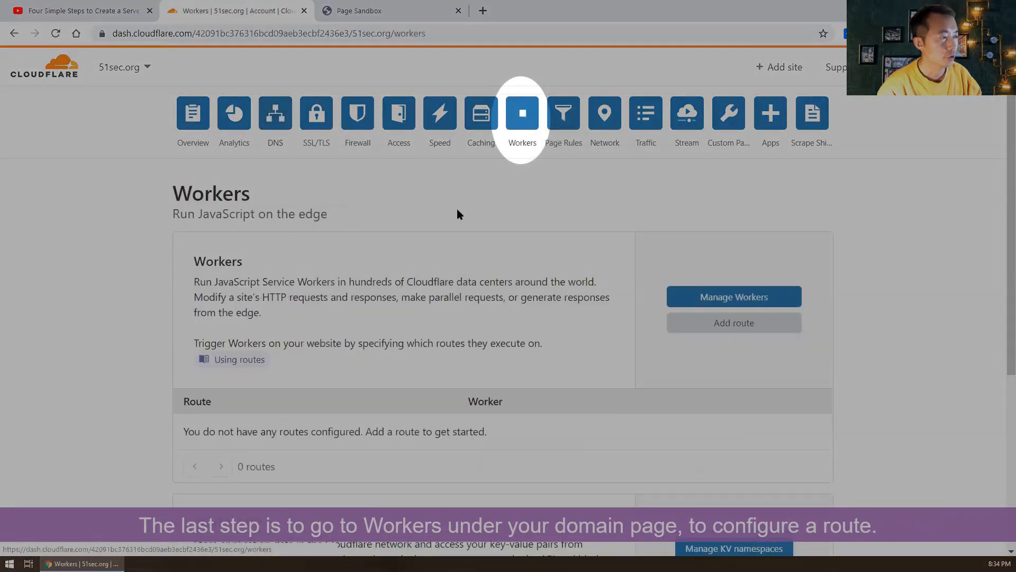
mouse_move(522, 113)
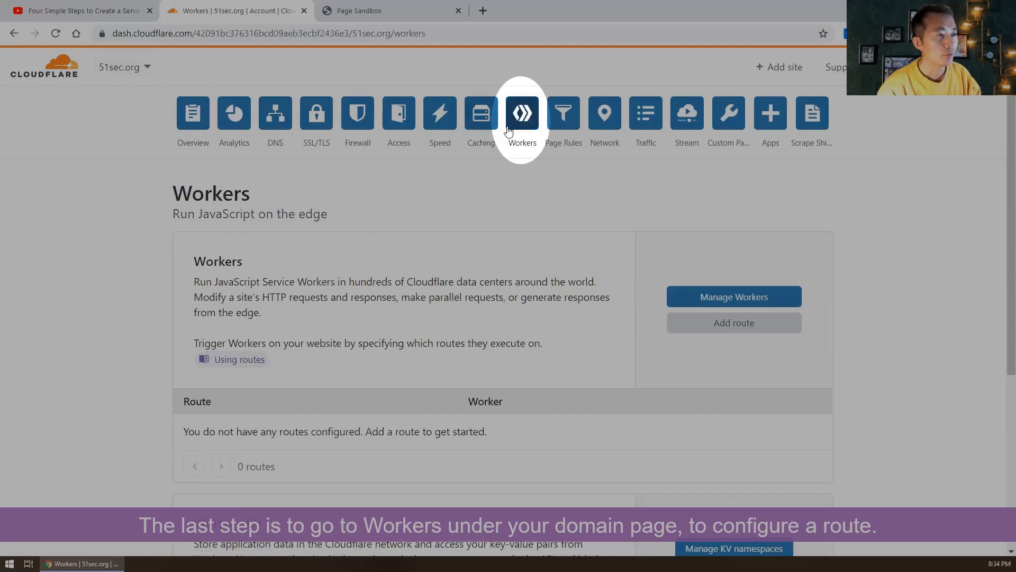
mouse_move(519, 146)
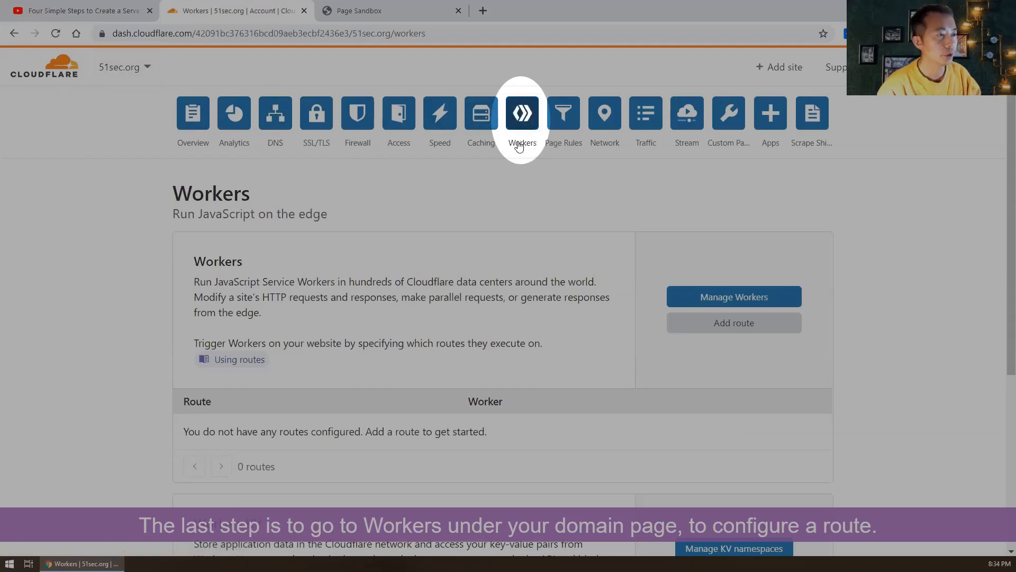
scroll("down", 3)
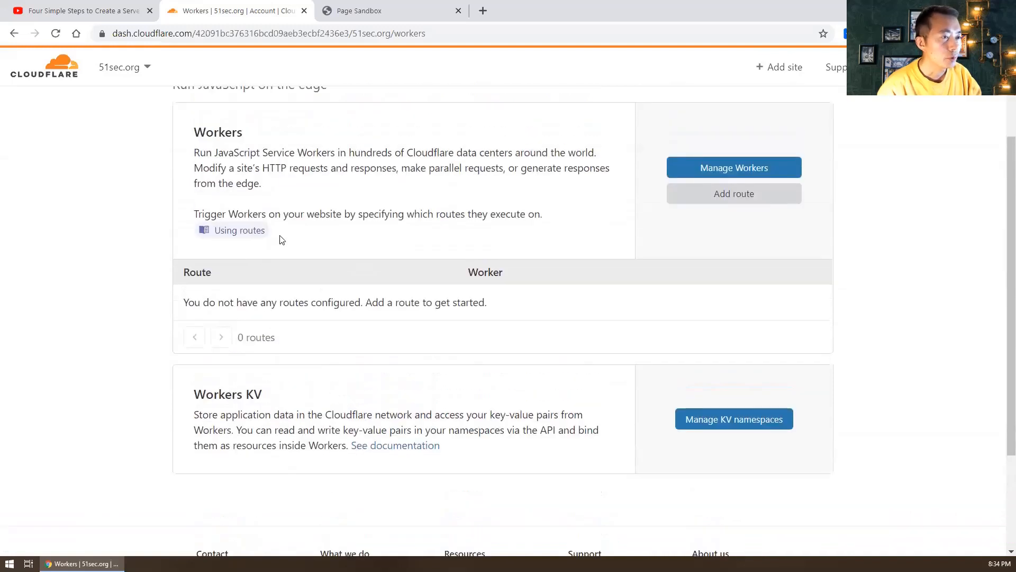
mouse_move(407, 204)
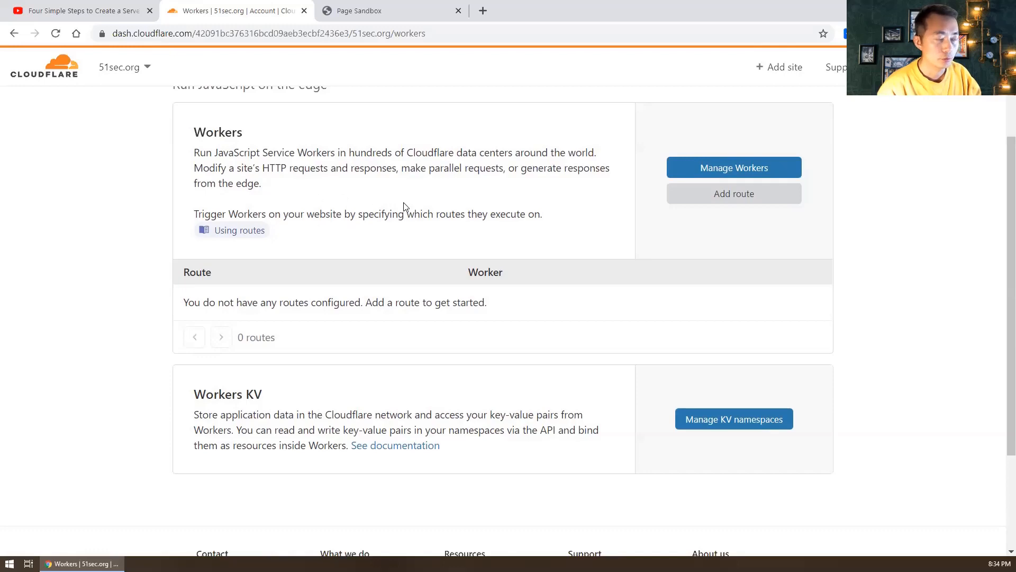
left_click(734, 193)
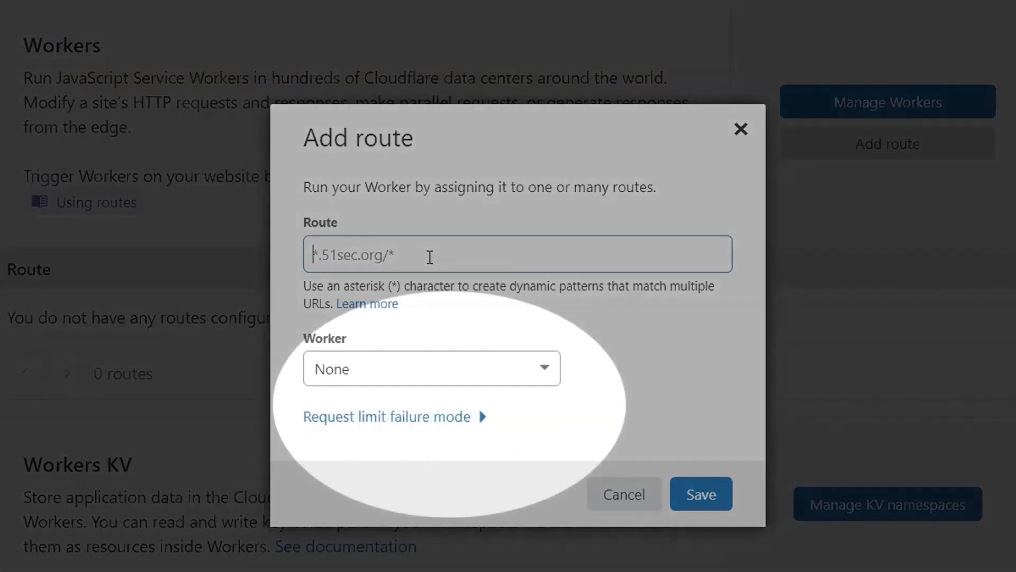
Step: Assign the proxy worker to the new route, checking the proxy site's tab in between
left_click(431, 369)
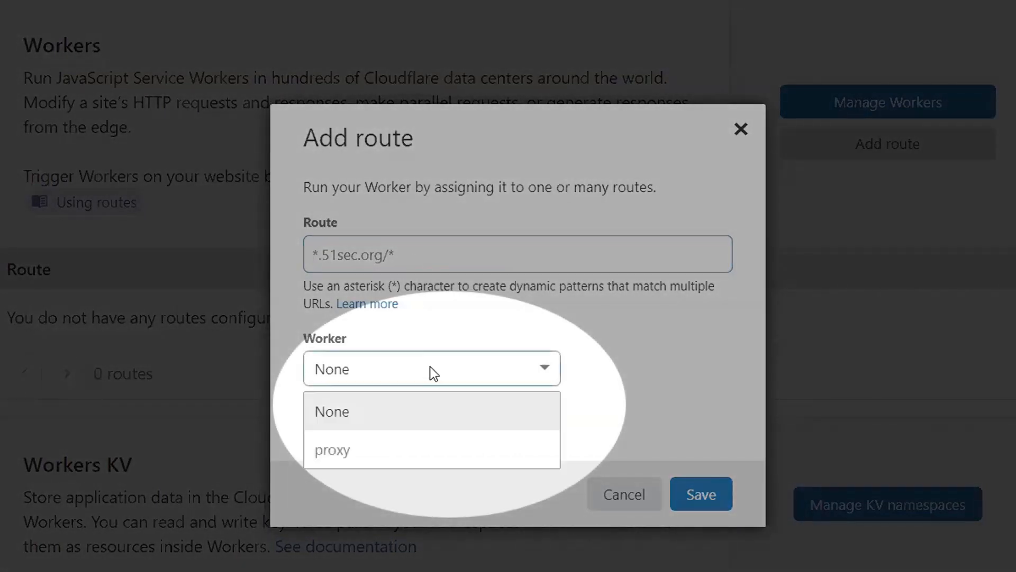
left_click(332, 450)
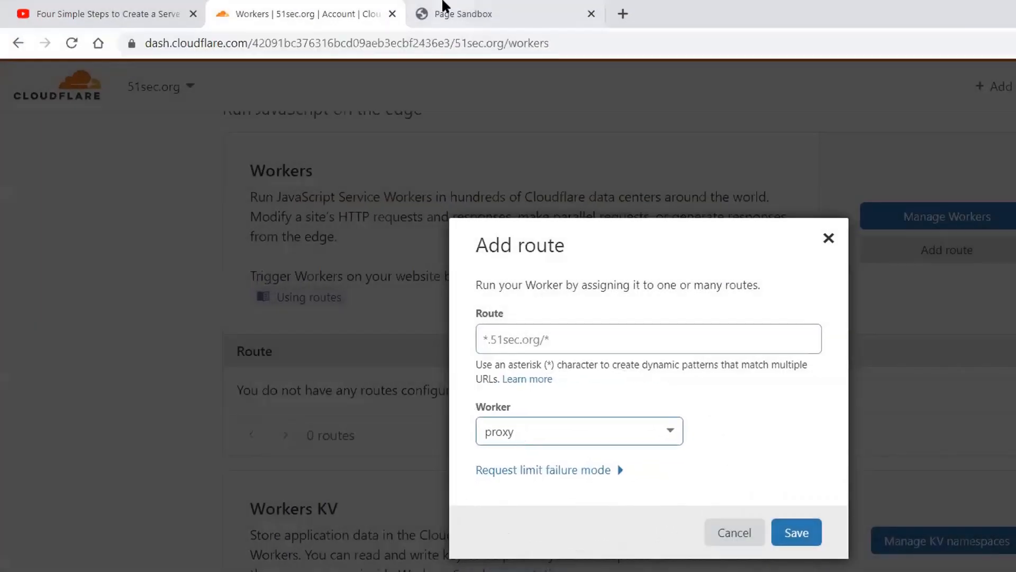
left_click(505, 13)
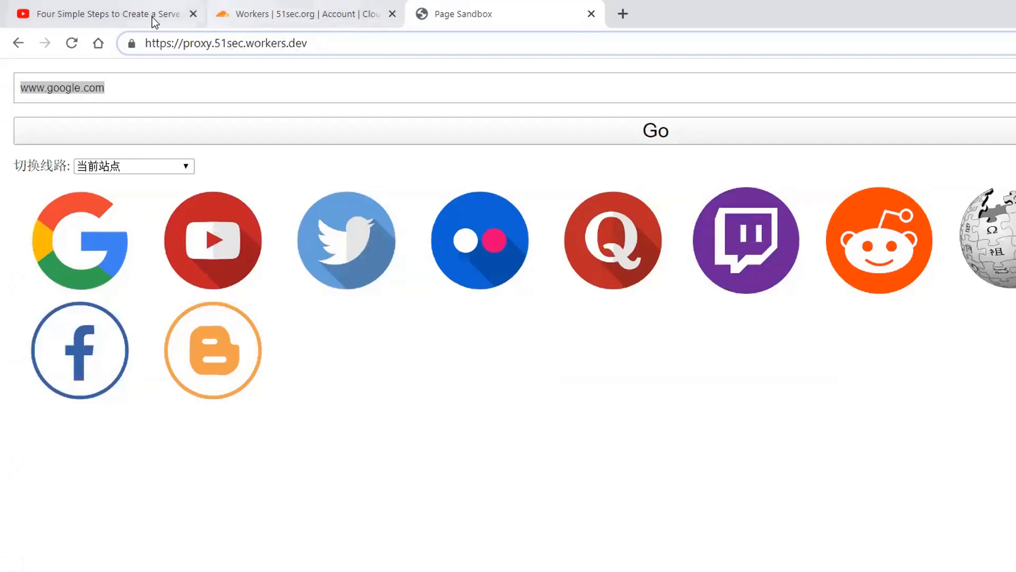
left_click(298, 14)
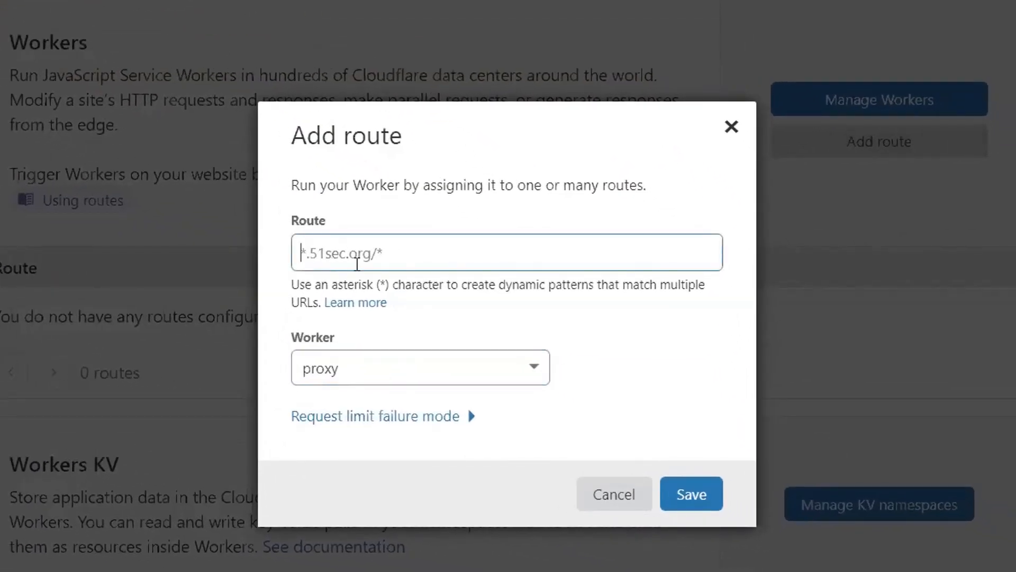
Step: Enter route proxy1.51sec.org/* and save it to run the proxy worker
type("proxy1")
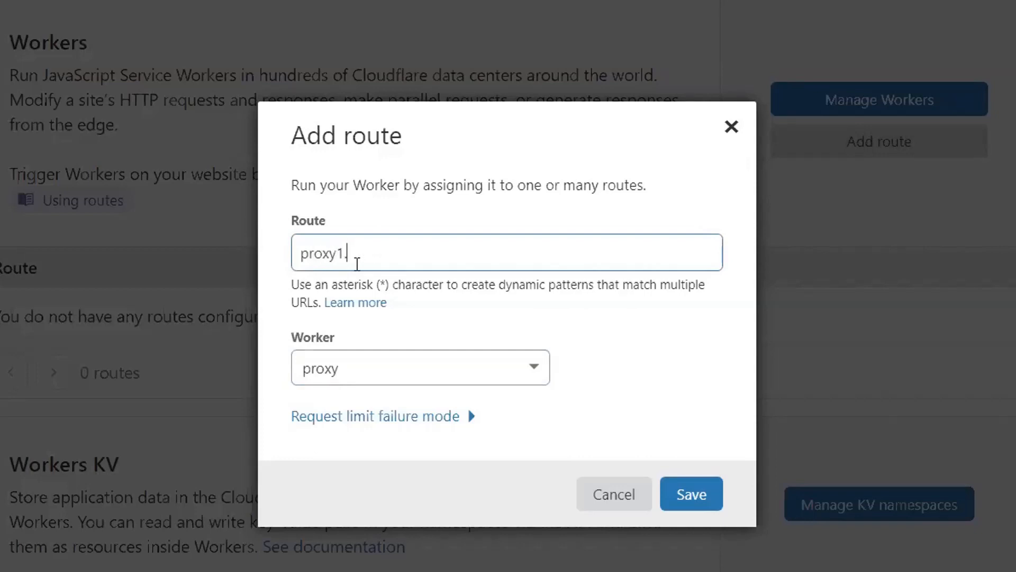
type(".51sec.or")
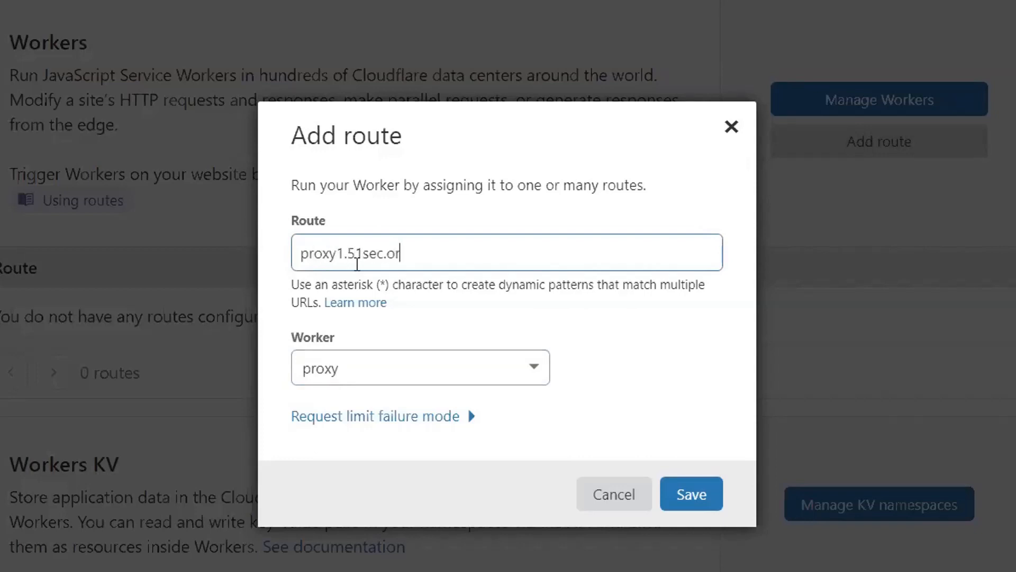
type("g/*")
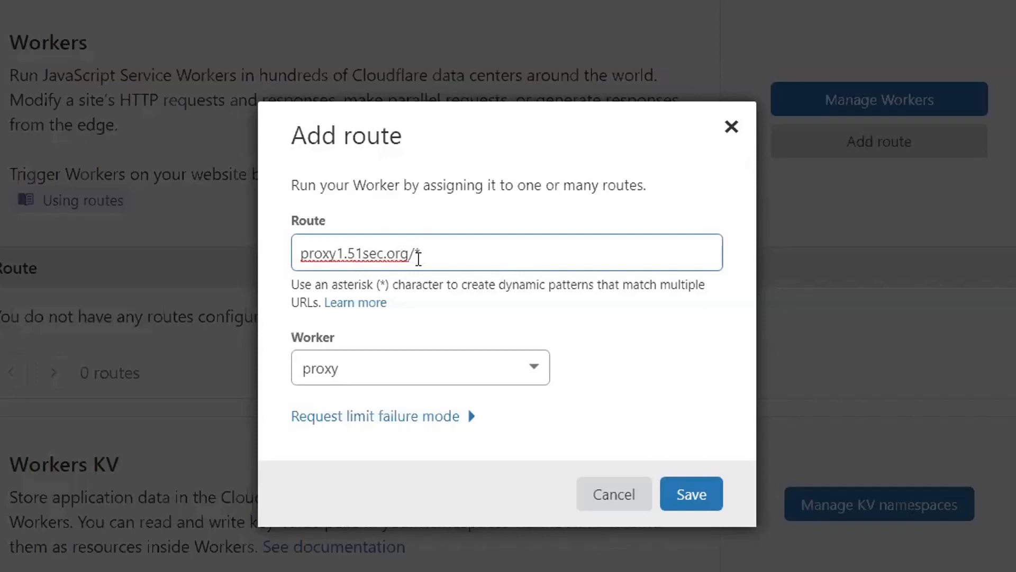
double_click(357, 253)
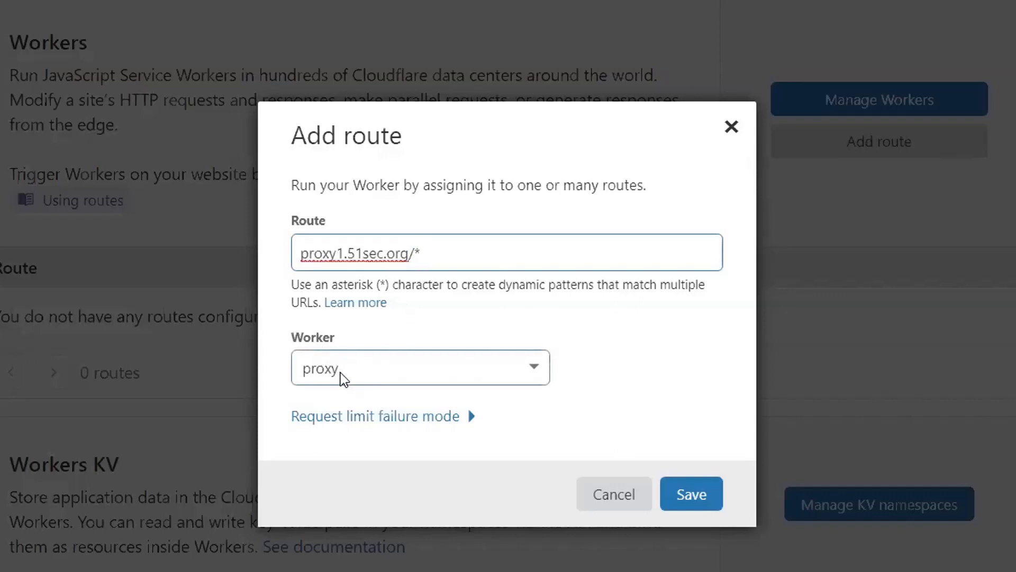
left_click(691, 494)
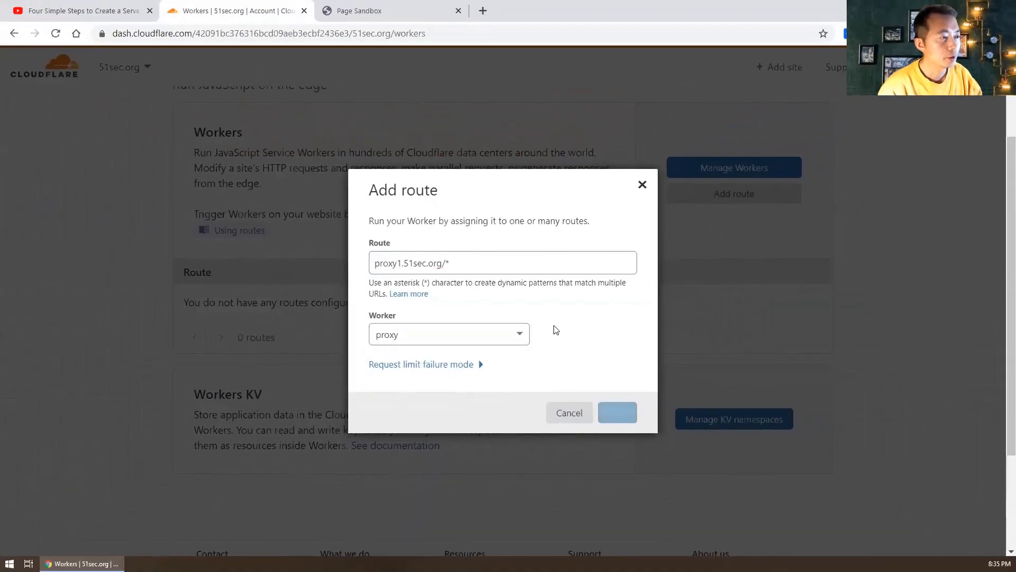
Step: Confirm route proxy1.51sec.org/* is listed with worker proxy, then return to the proxy site's tab
left_click(617, 412)
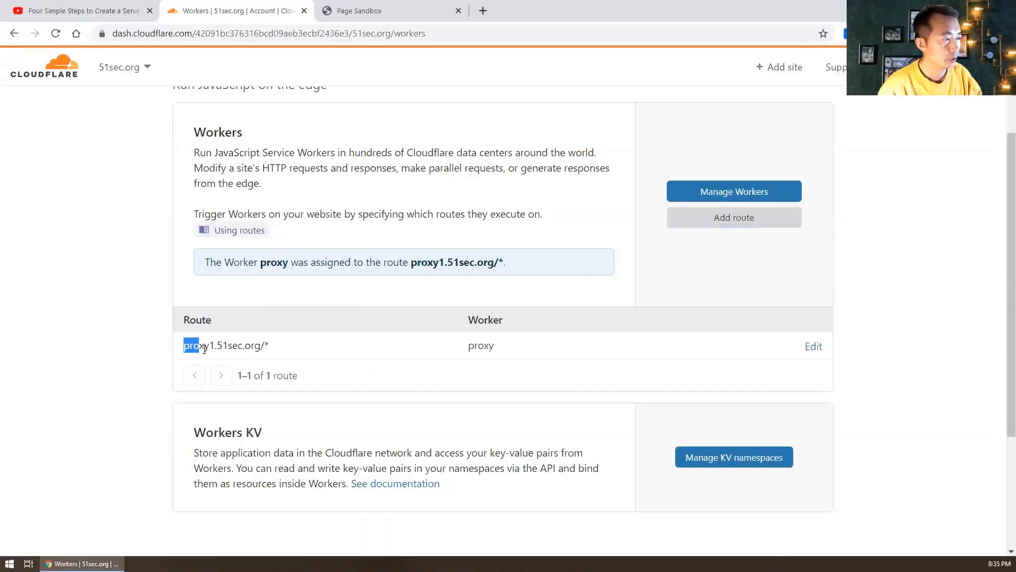
triple_click(224, 345)
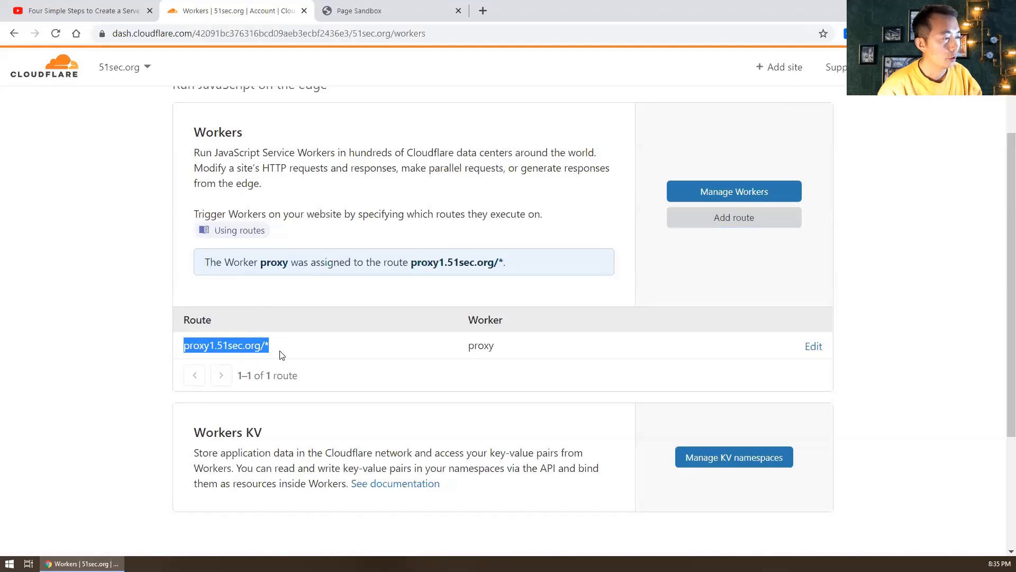
mouse_move(293, 355)
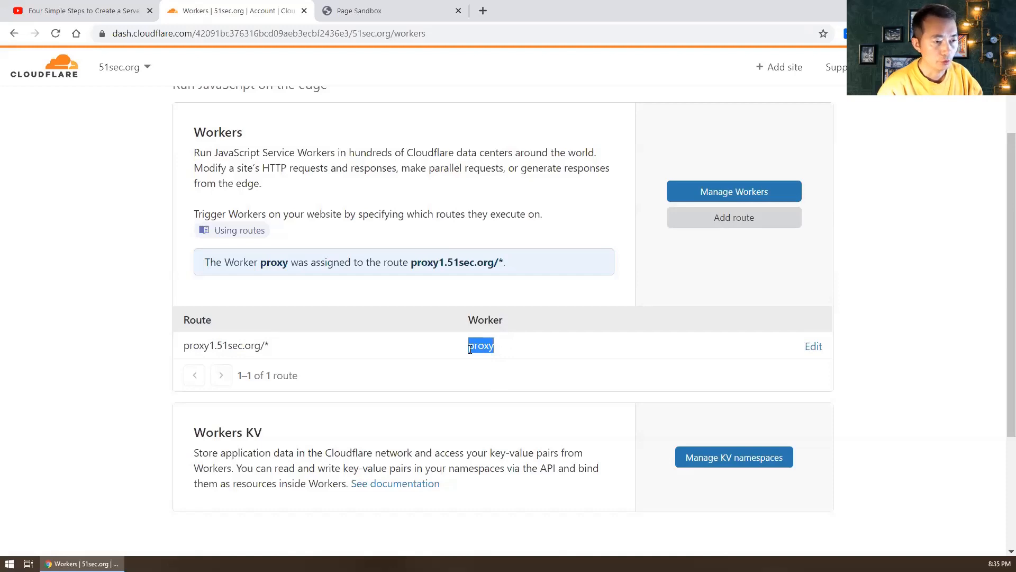
left_click(389, 11)
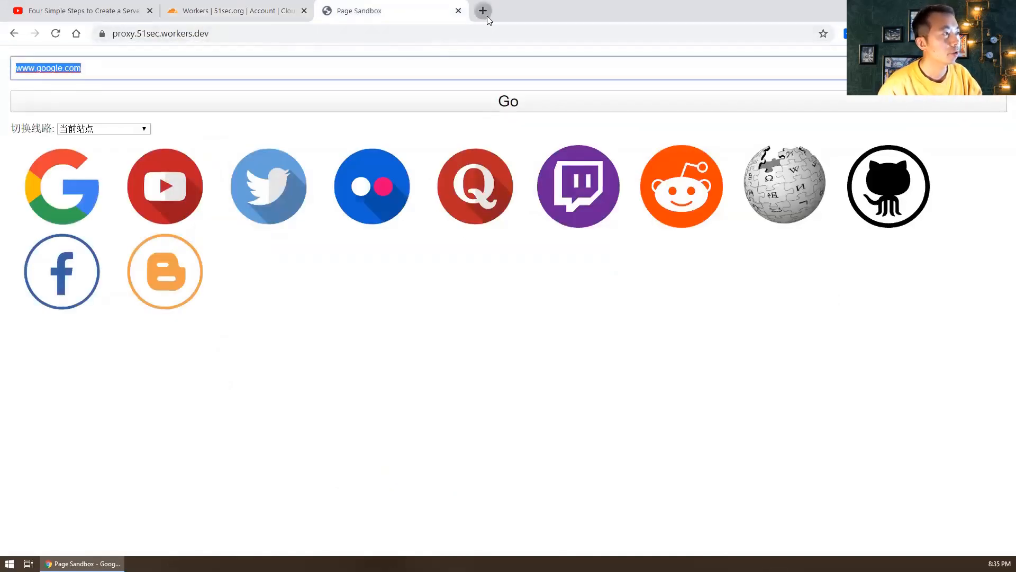
Step: Load proxy1.51sec.org in a new browser tab to show the proxy page
left_click(483, 10)
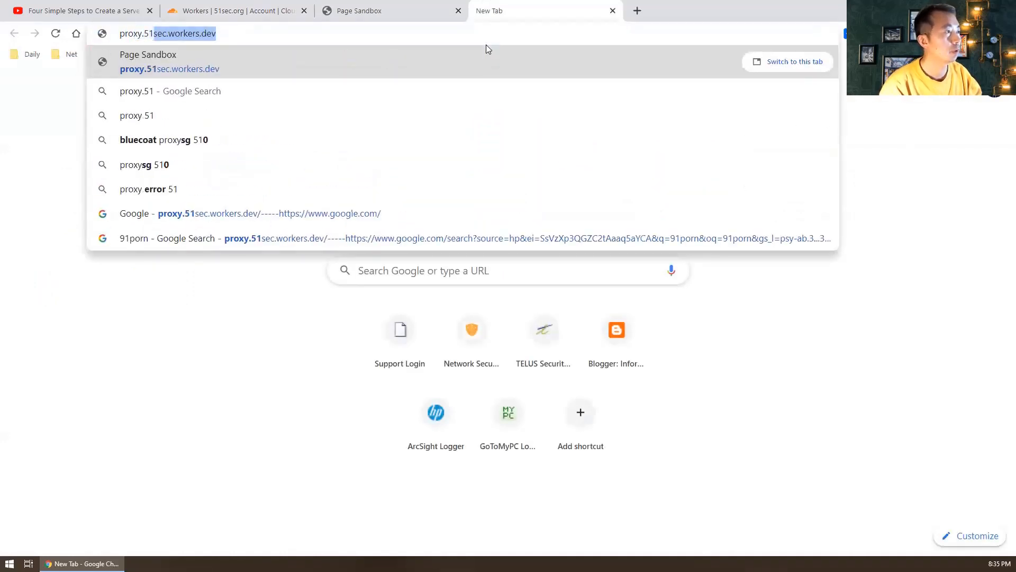
type("proxy.51sec.org")
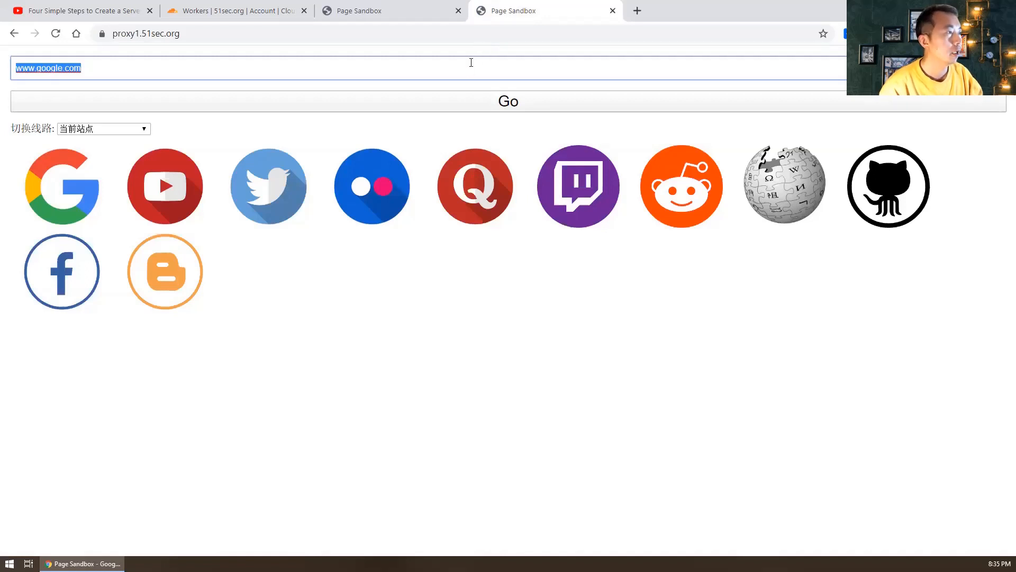
mouse_move(415, 201)
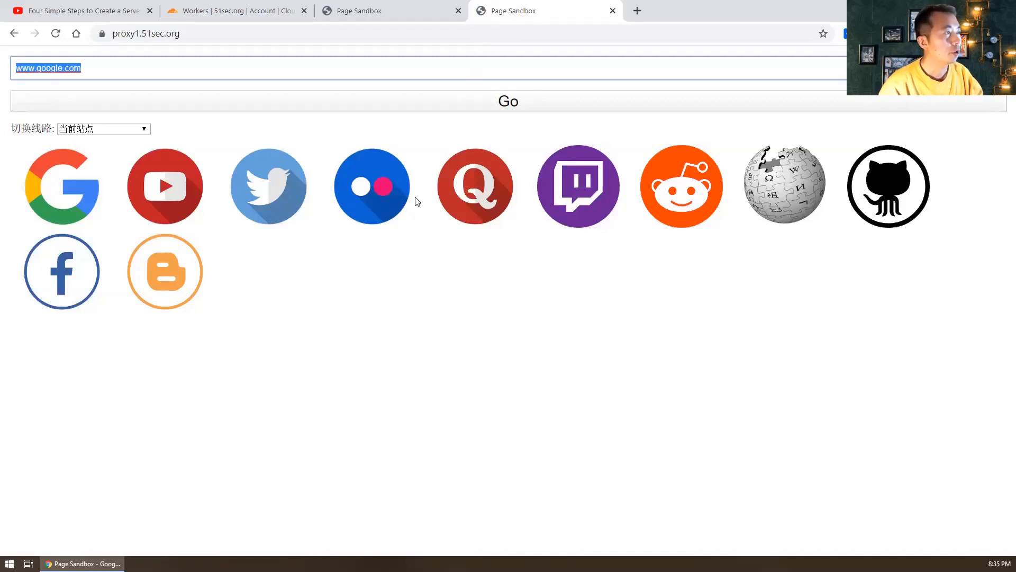
left_click(145, 33)
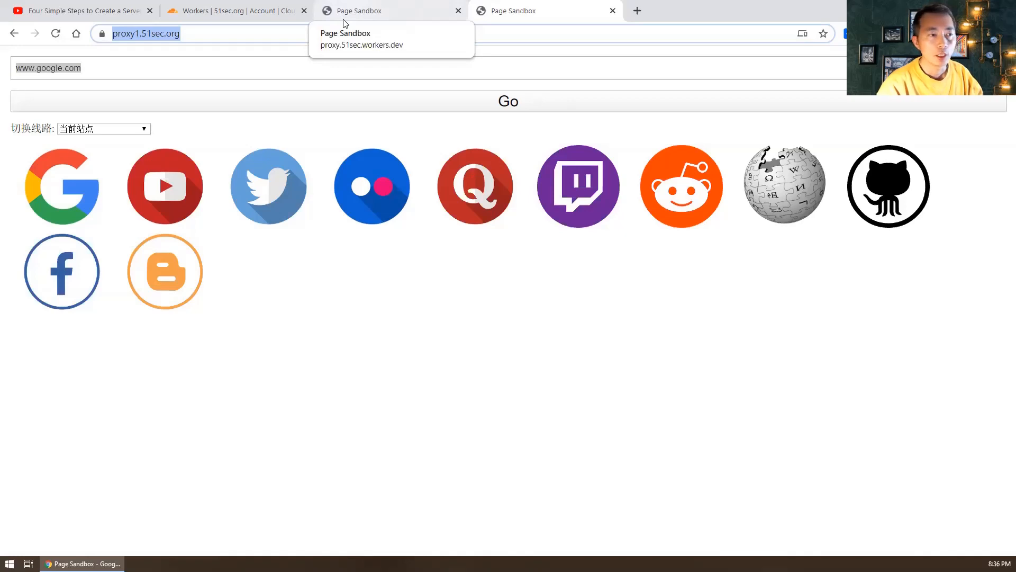
mouse_move(425, 157)
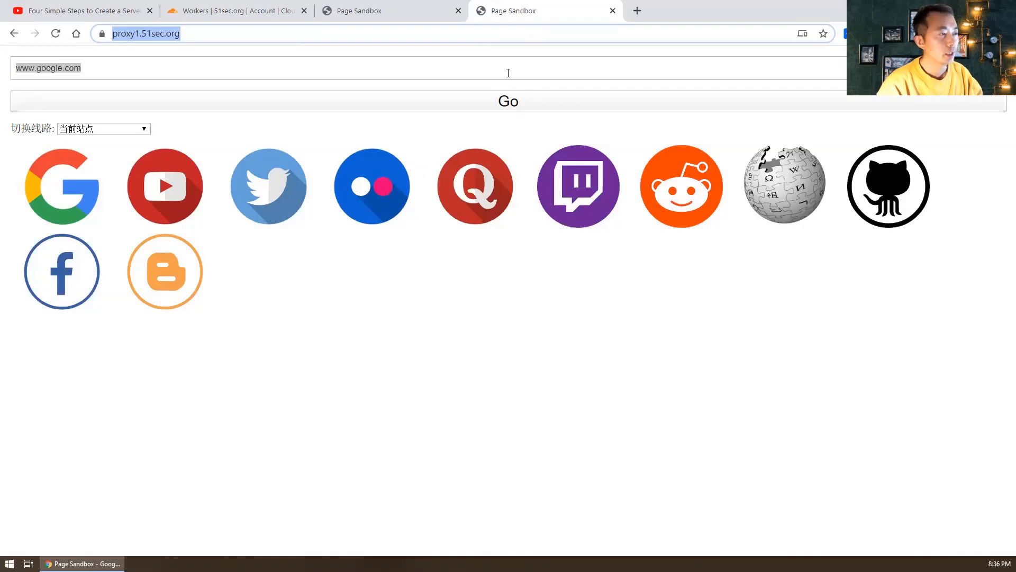
mouse_move(516, 188)
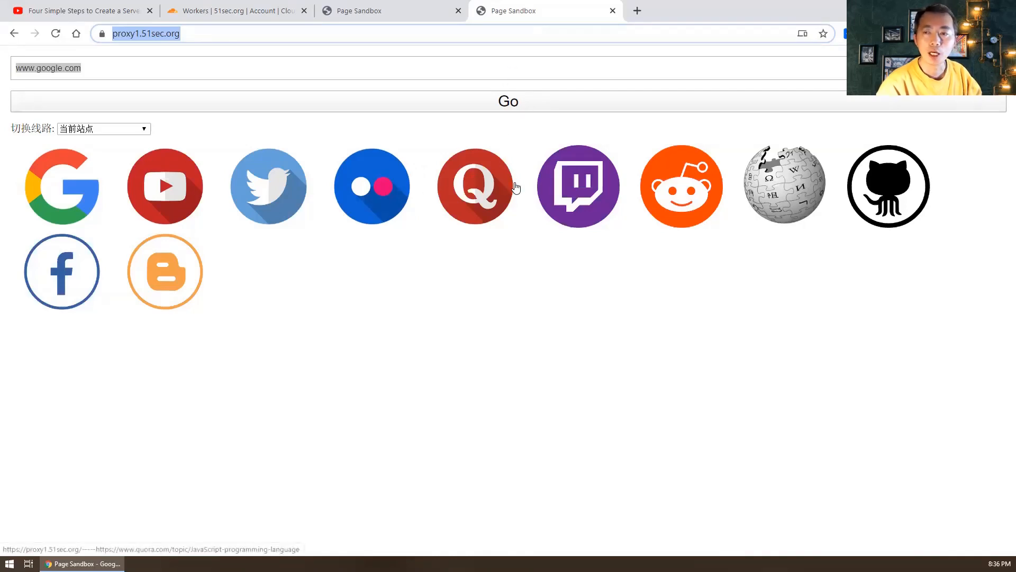